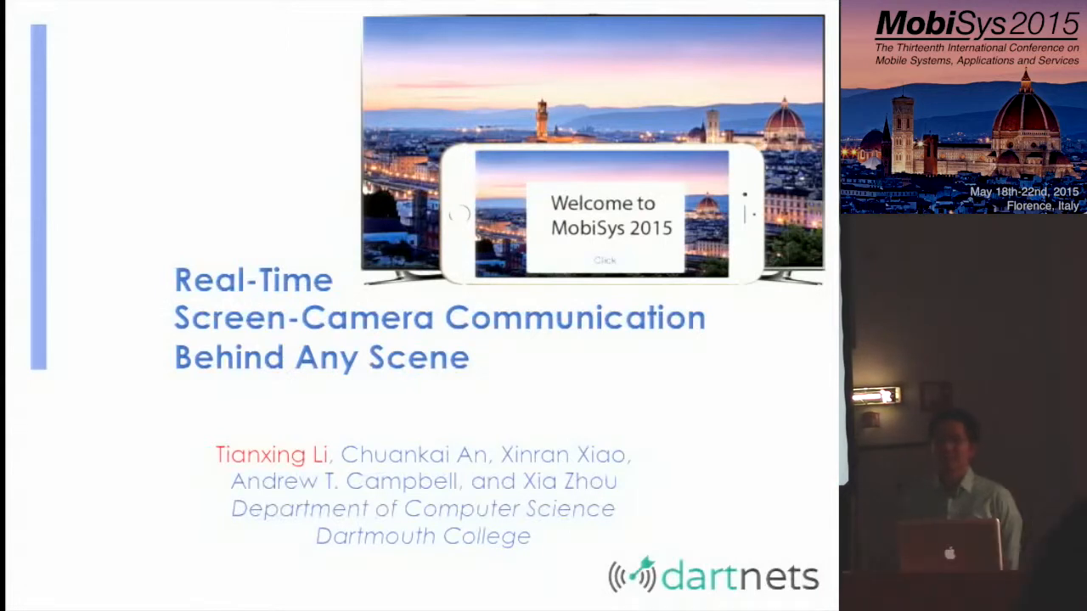
key(Right)
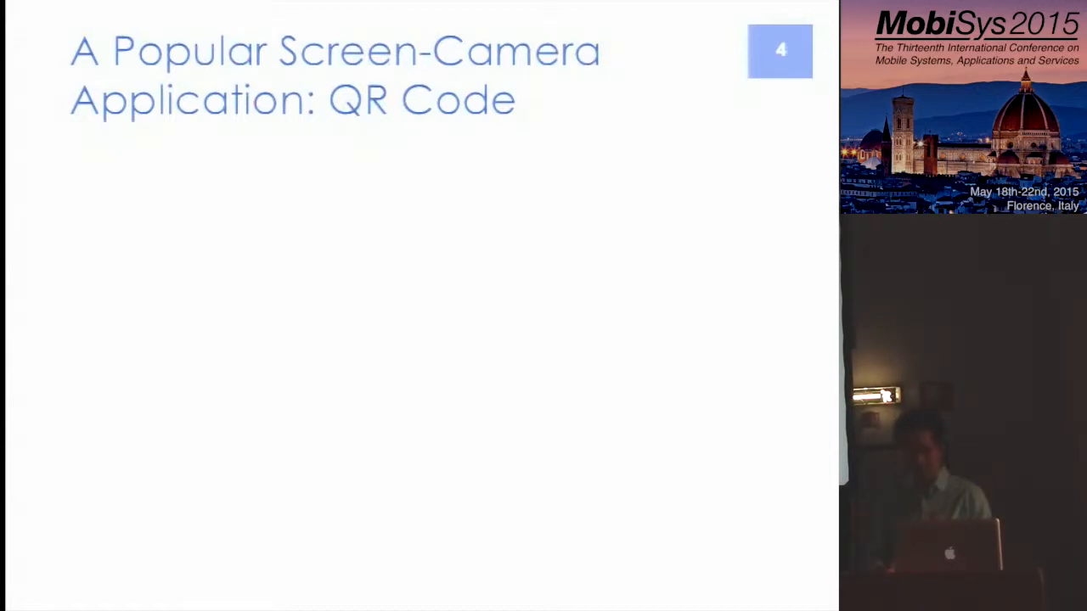
key(right)
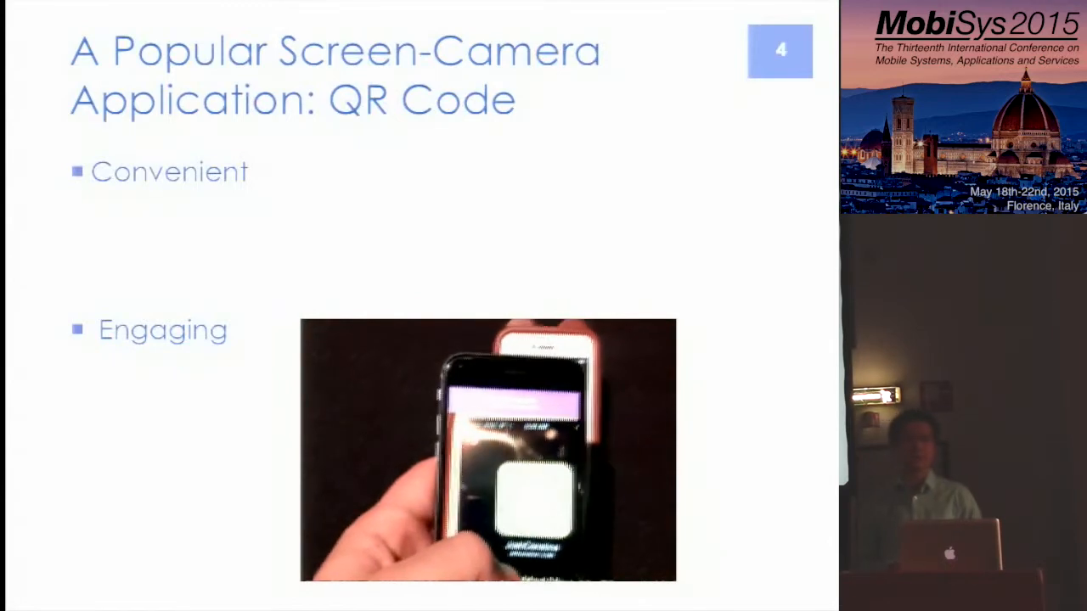
key(Right)
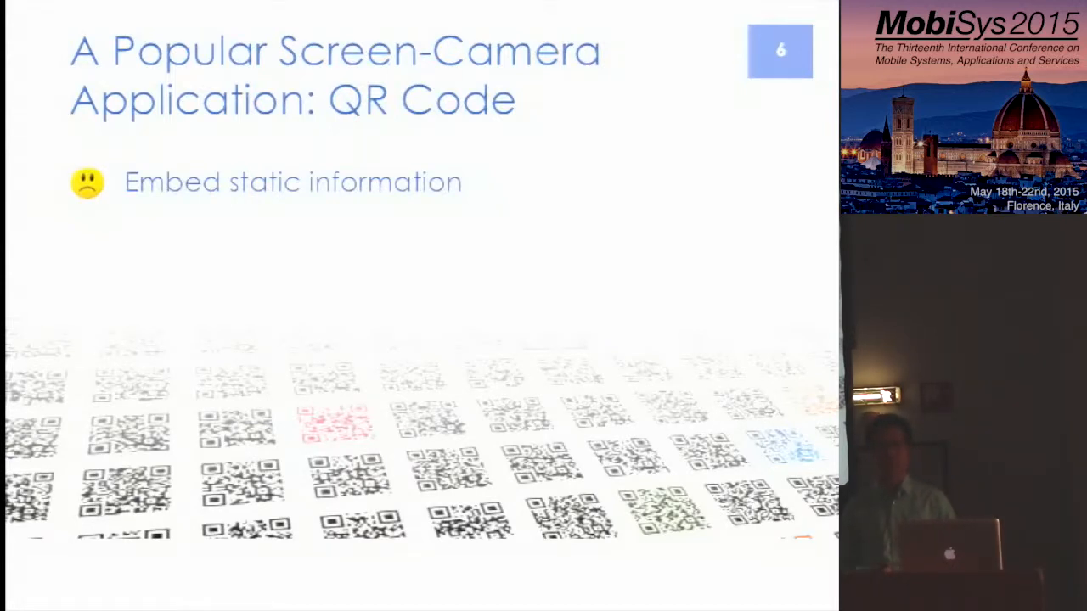
key(Right)
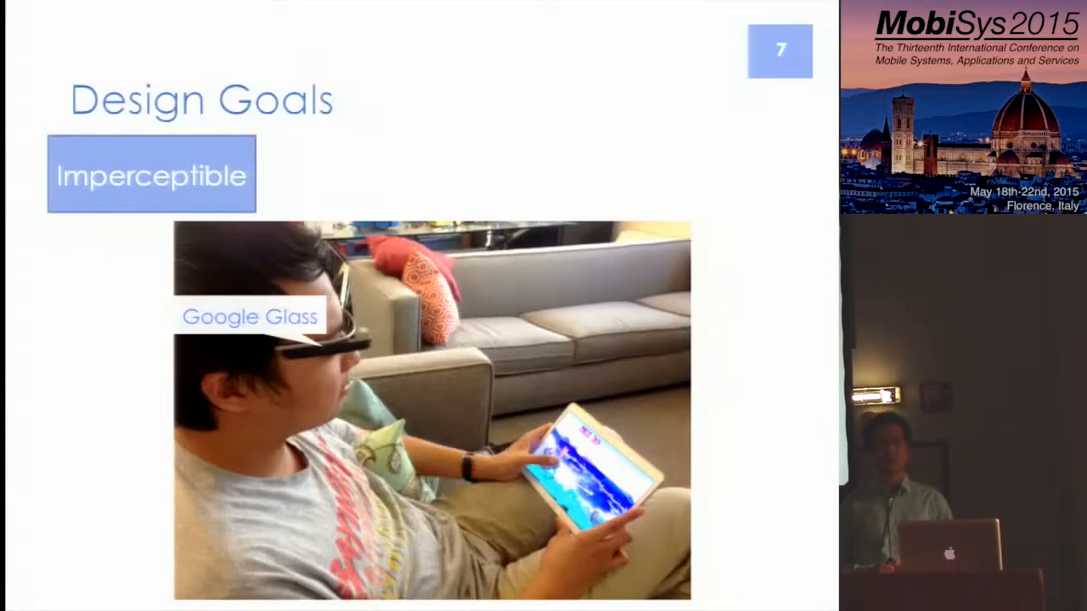
key(Right)
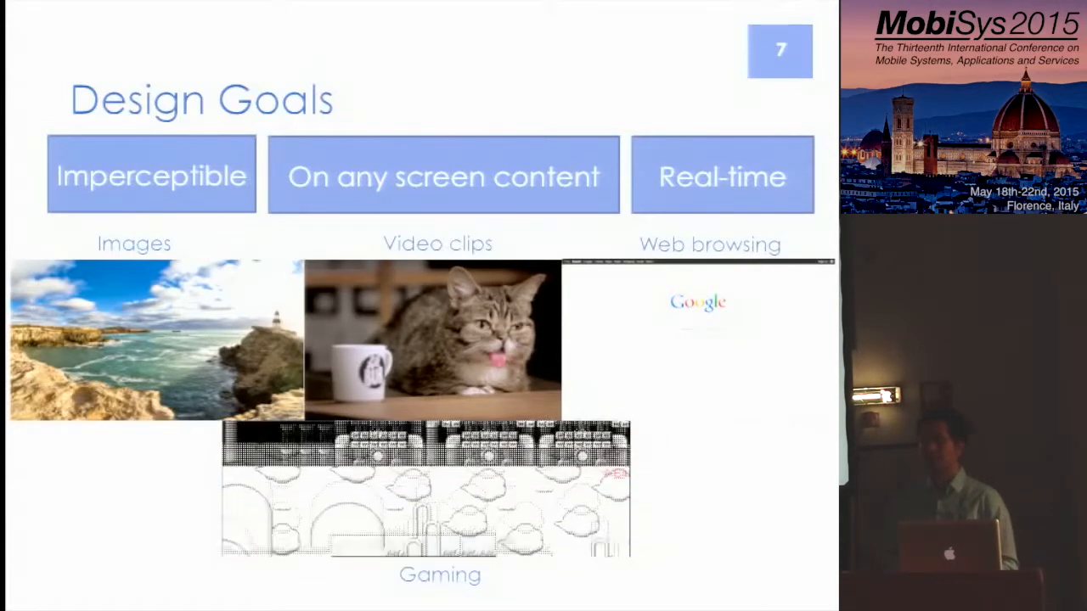
key(right)
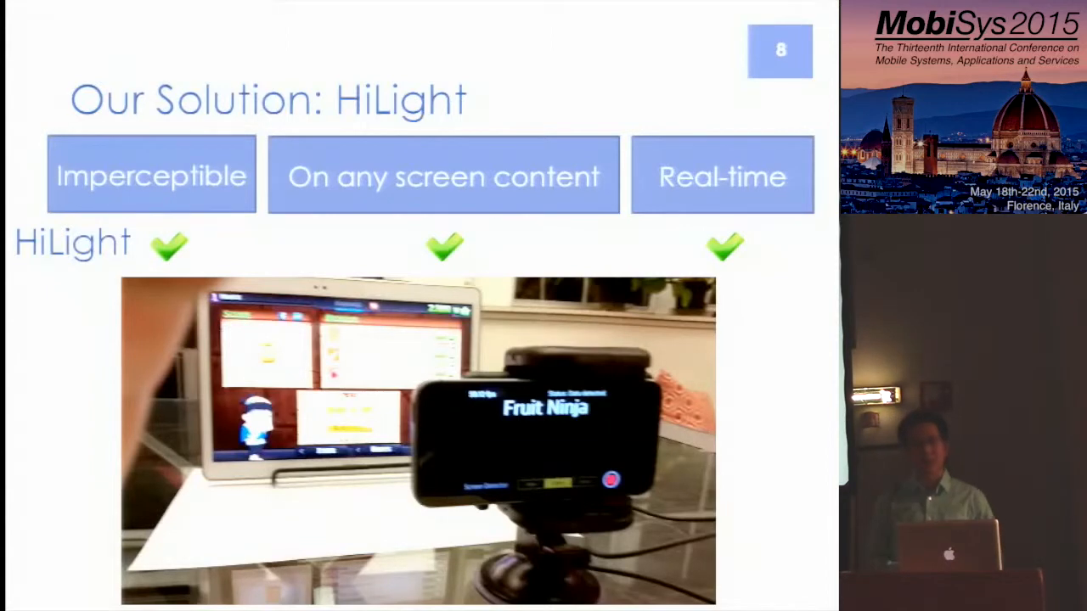
key(Right)
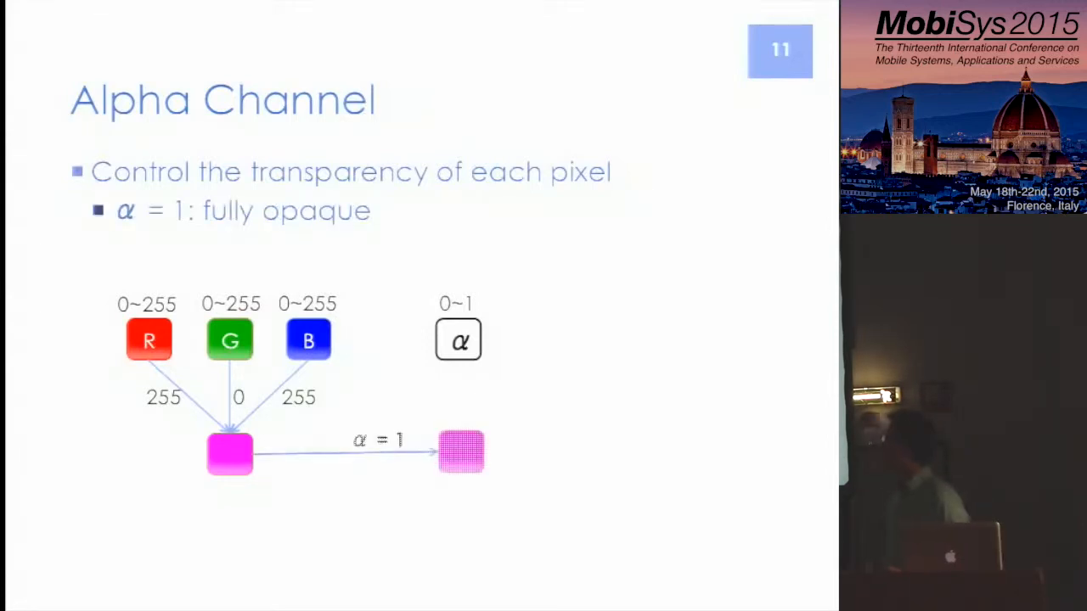
key(Right)
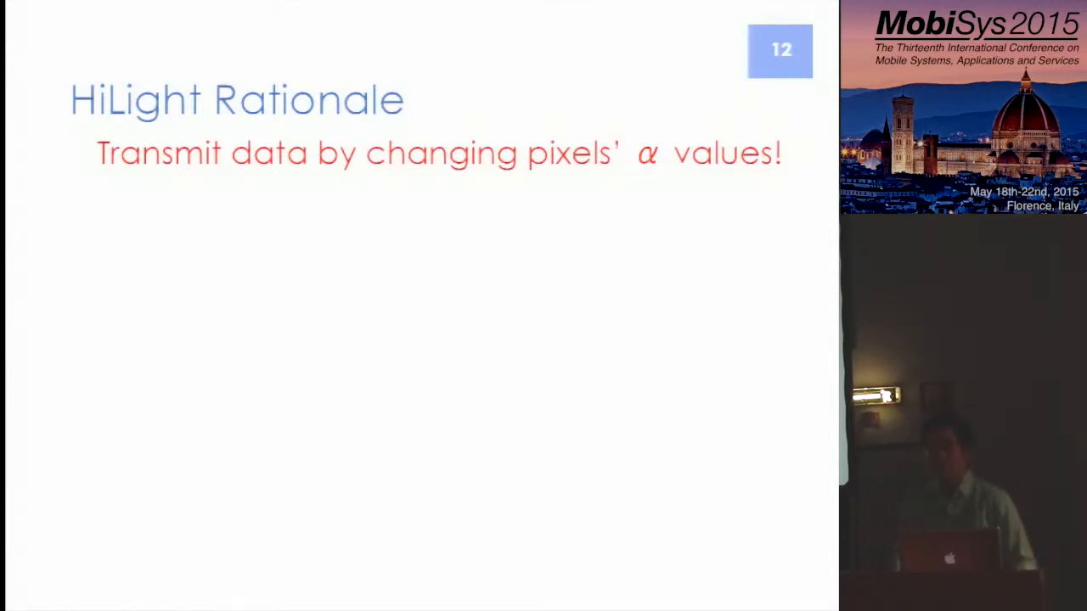
key(right)
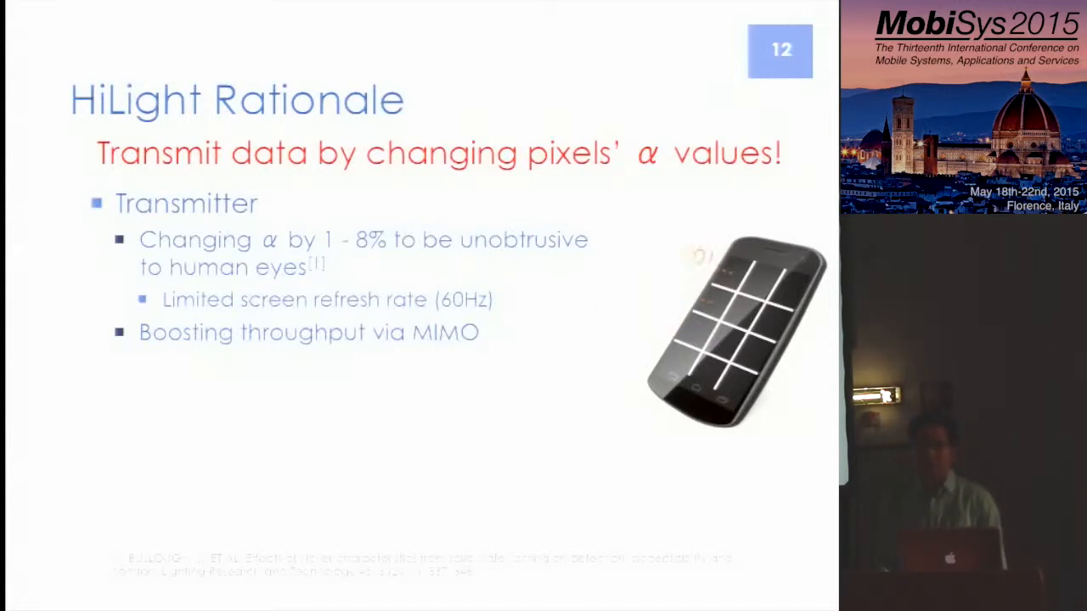
key(right)
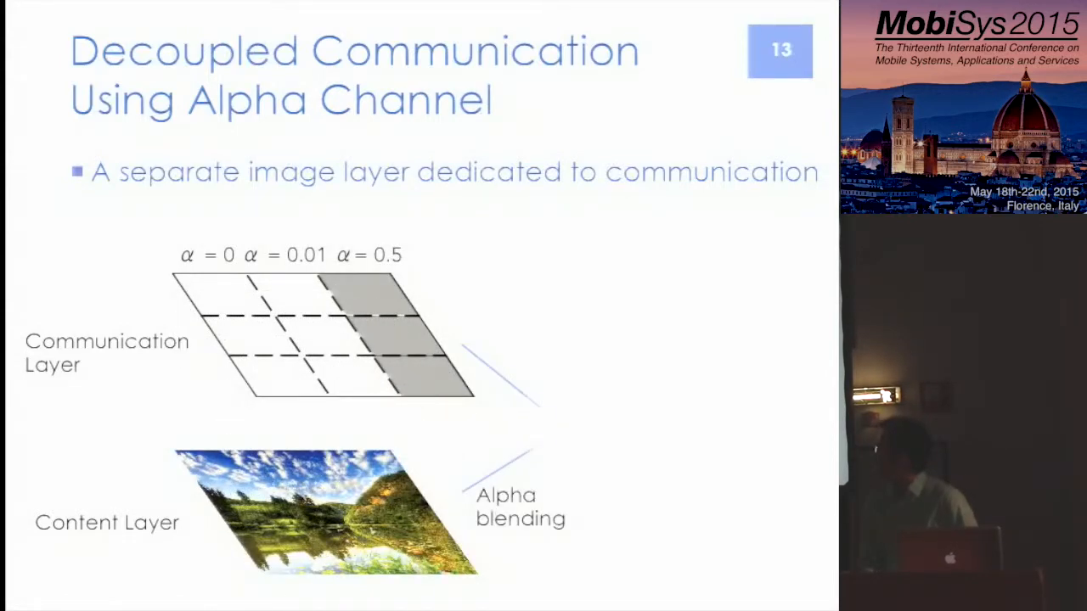
key(Right)
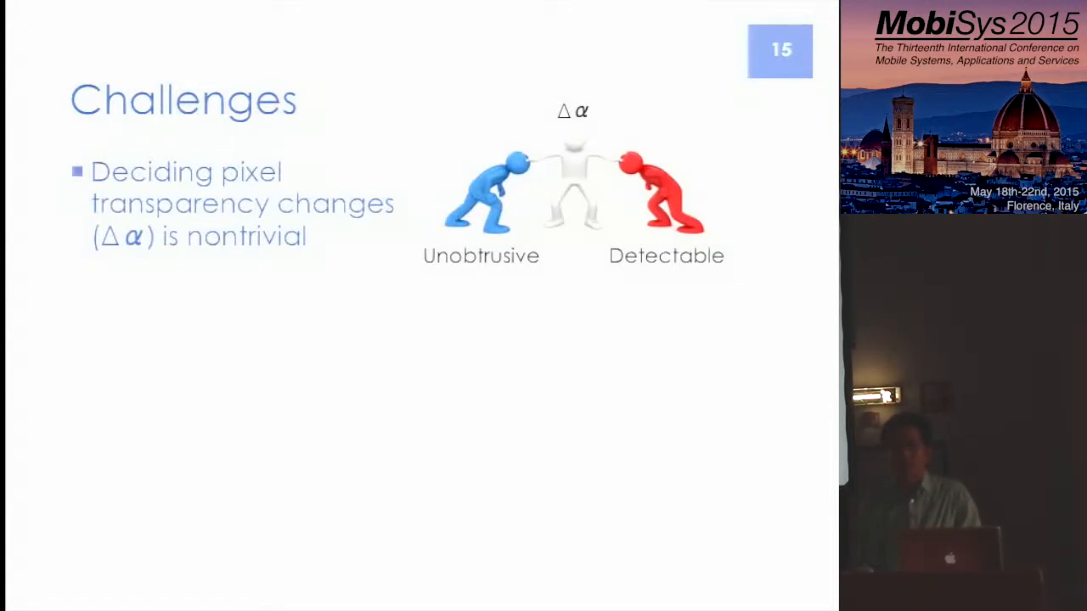
key(right)
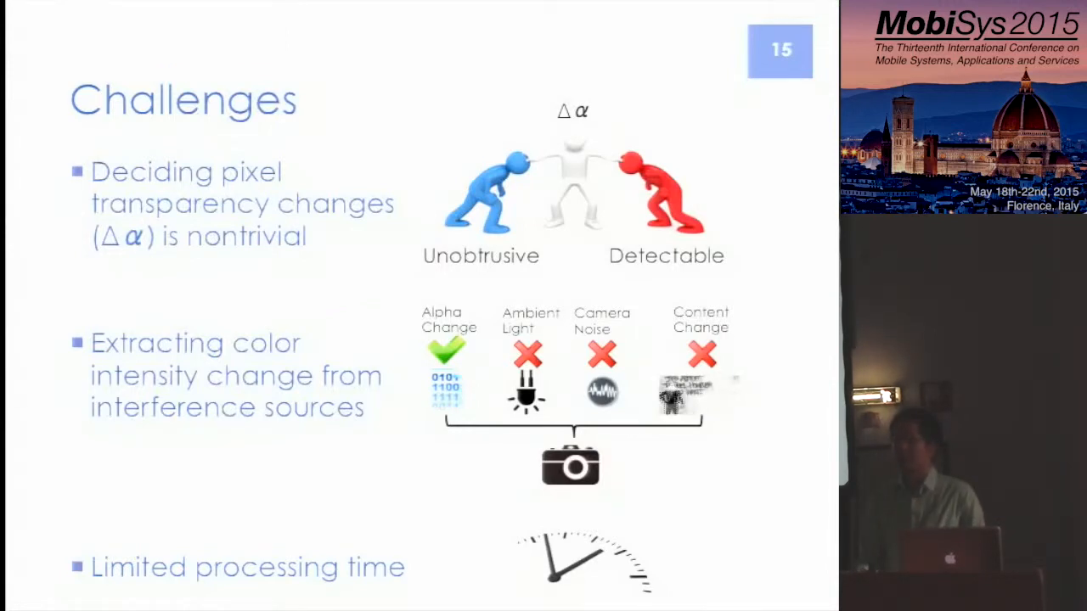
key(Right)
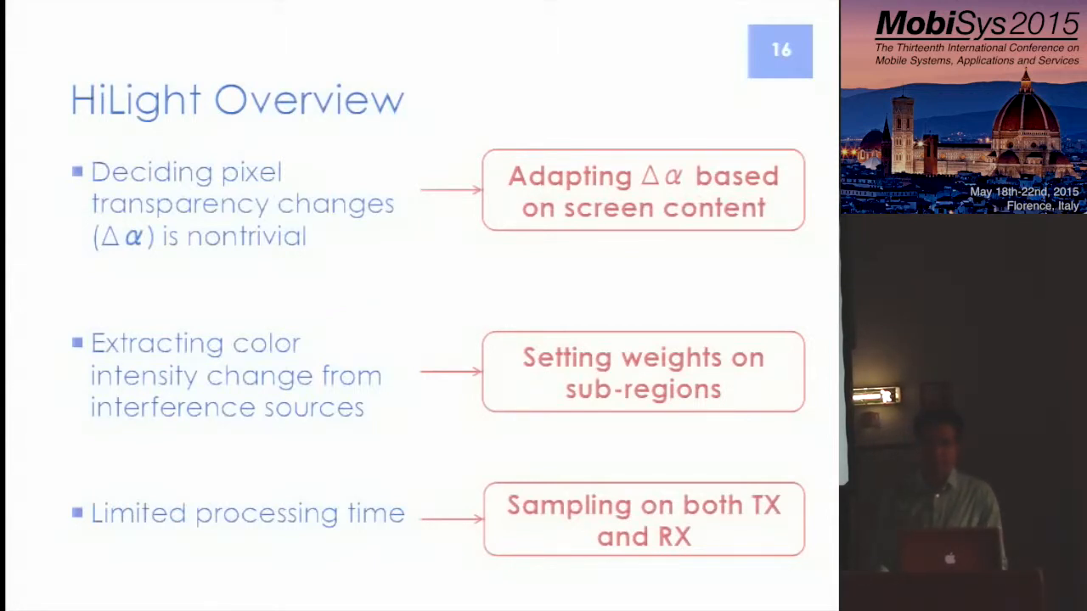
key(Right)
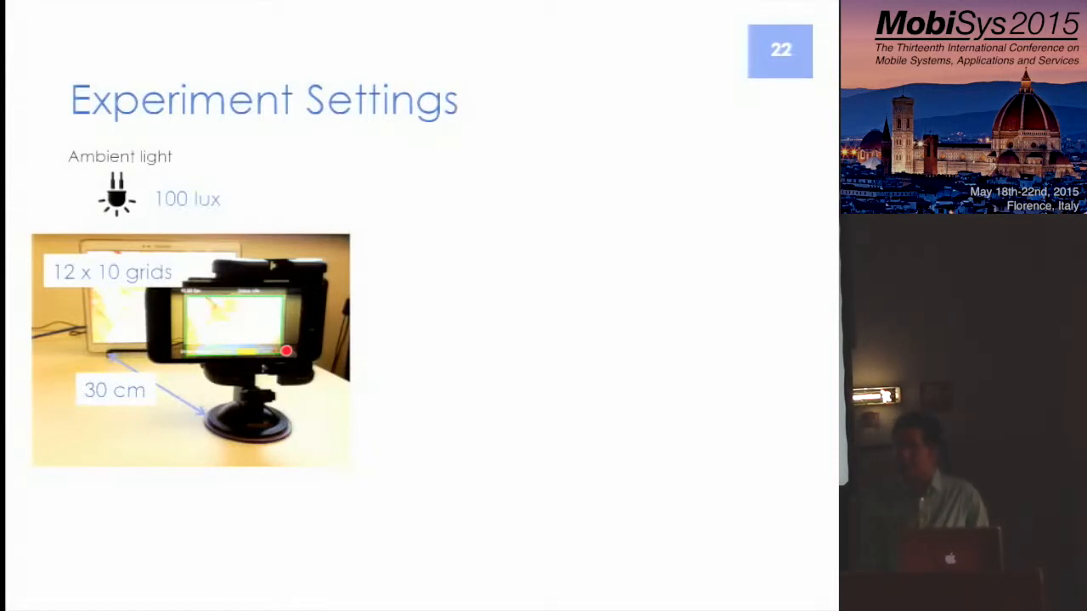
key(Right)
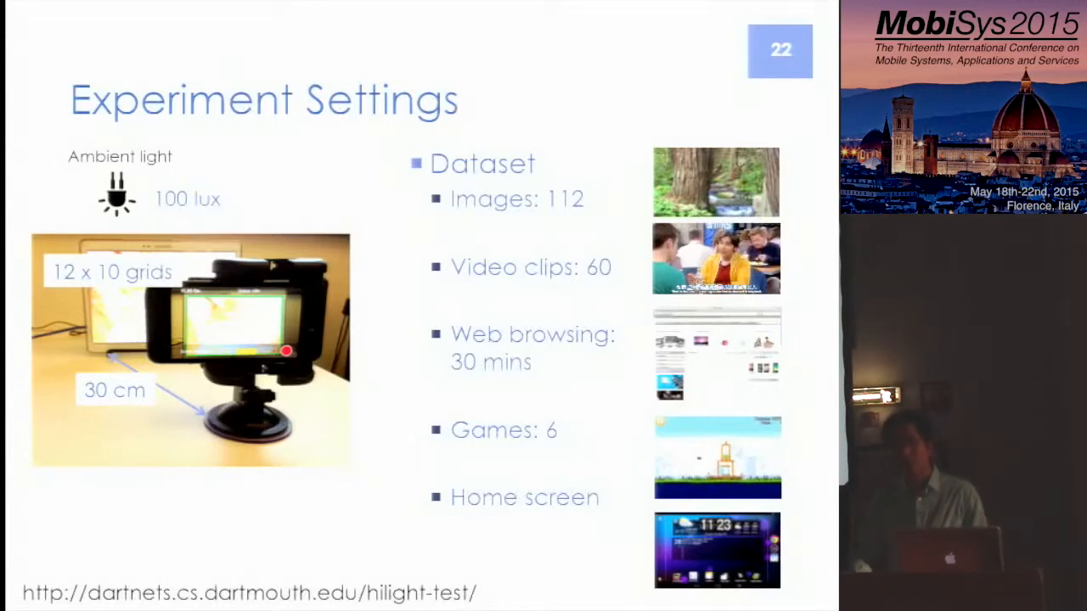
key(Right)
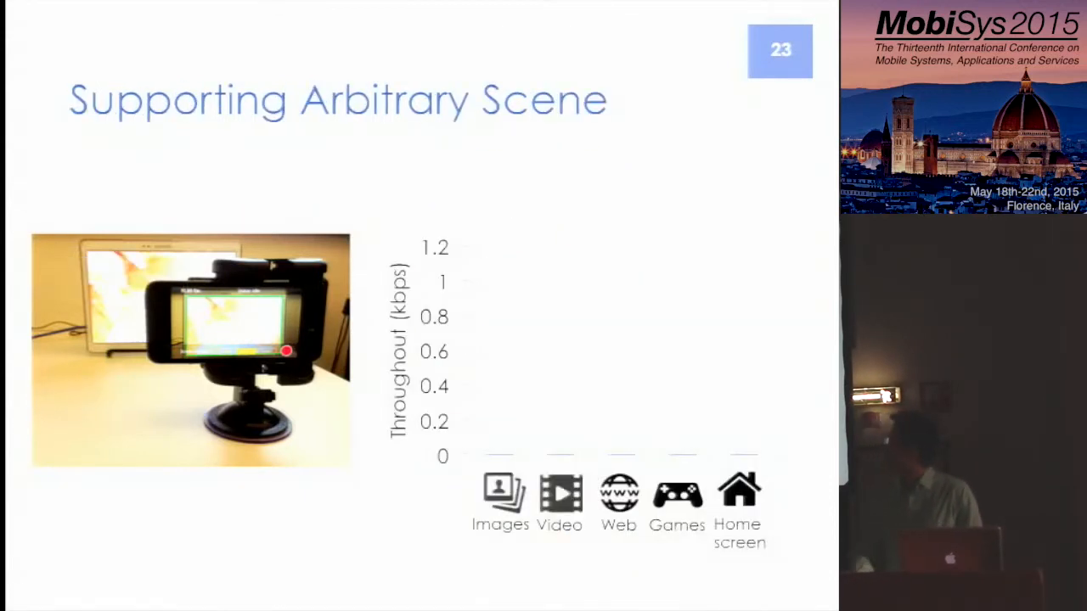